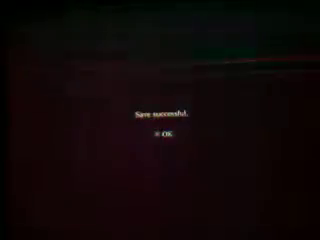
Acknowledge the "Save successful." confirmation with OK, leaving a dark screen
left_click(151, 135)
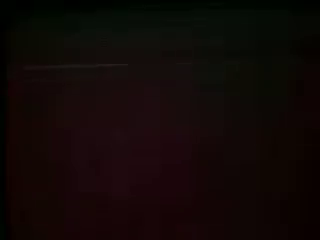